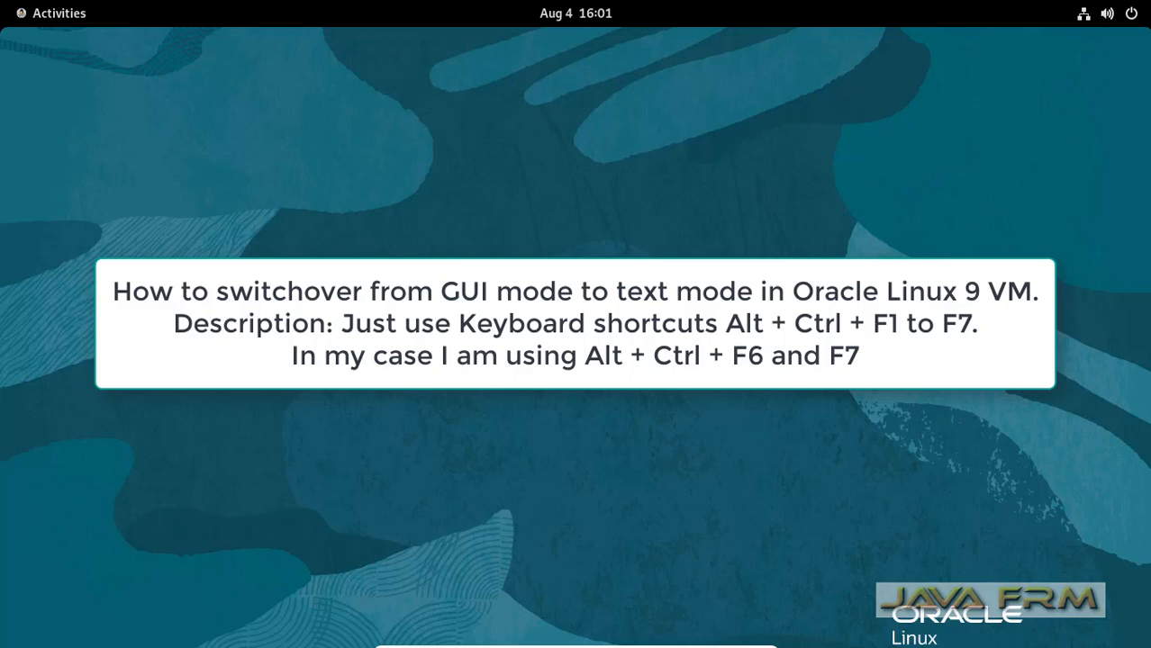
mouse_move(420, 227)
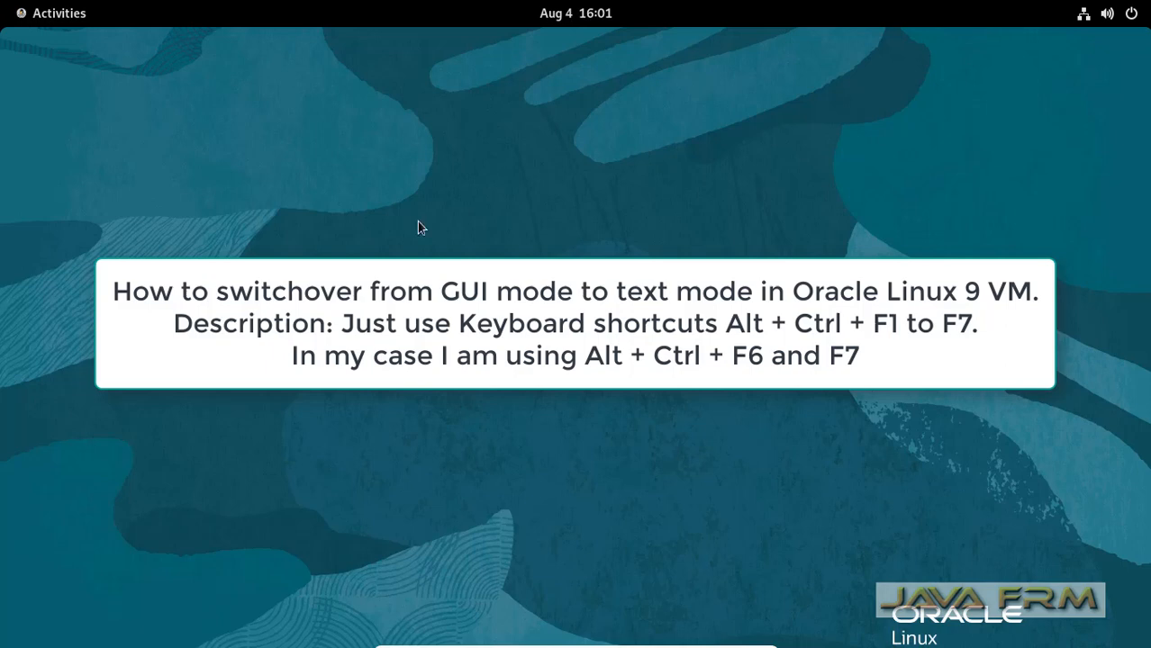
Launch GNOME Terminal from the dash and run 'terminal', which the shell reports as command not found
left_click(50, 13)
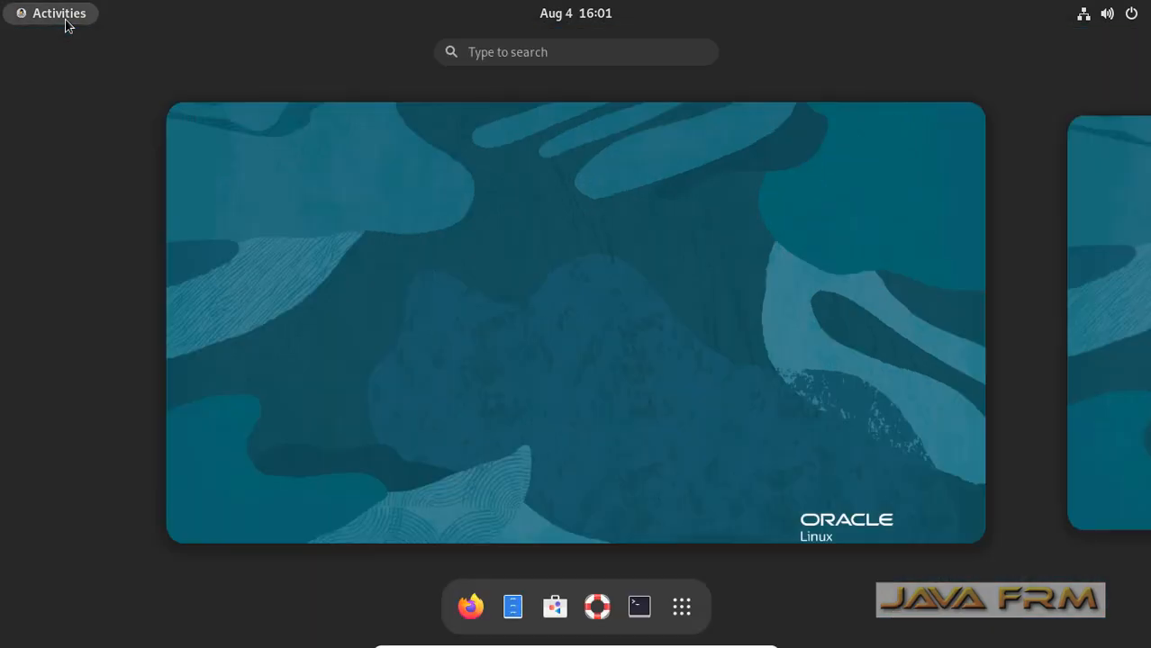
mouse_move(638, 606)
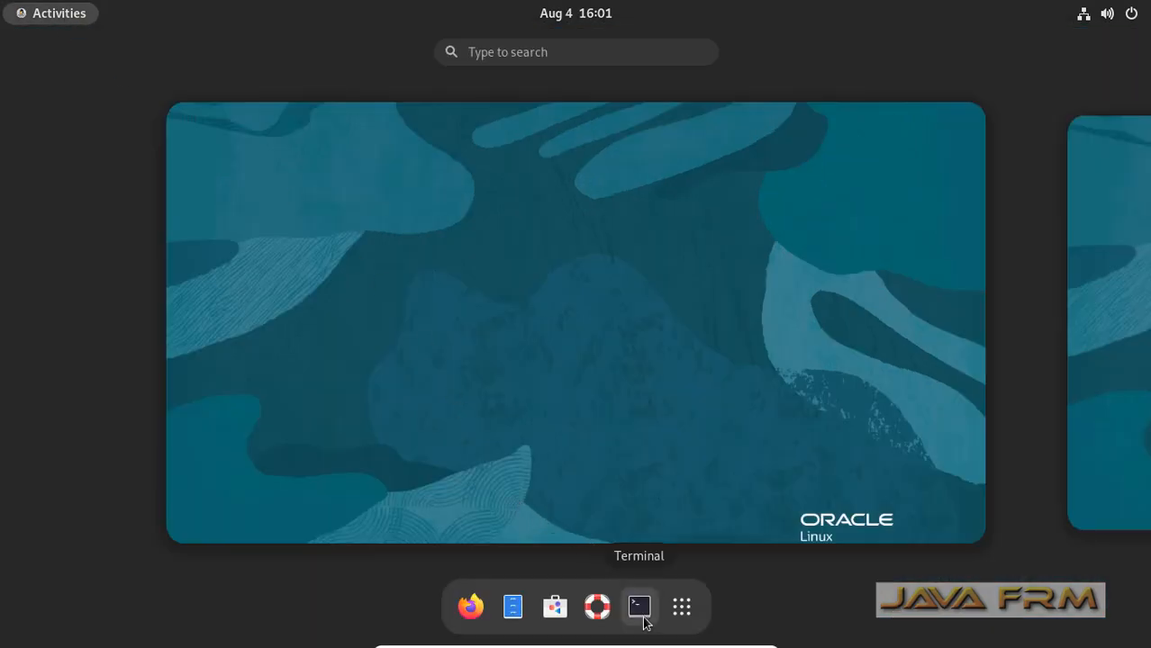
left_click(638, 606)
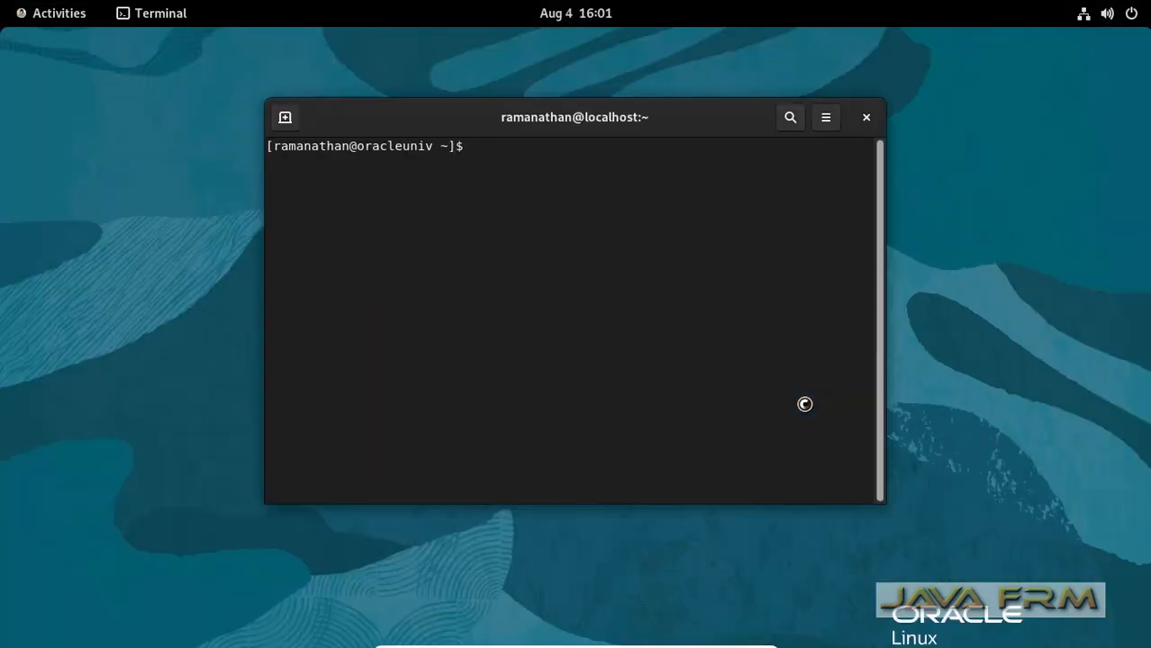
type("terminal")
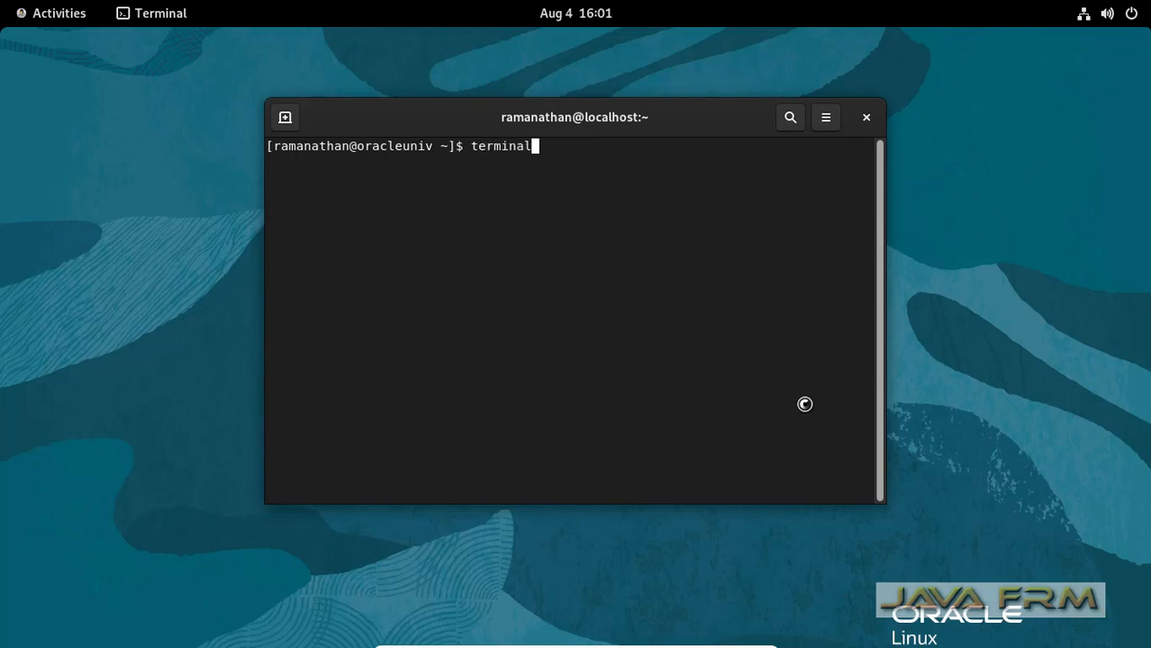
key("Return")
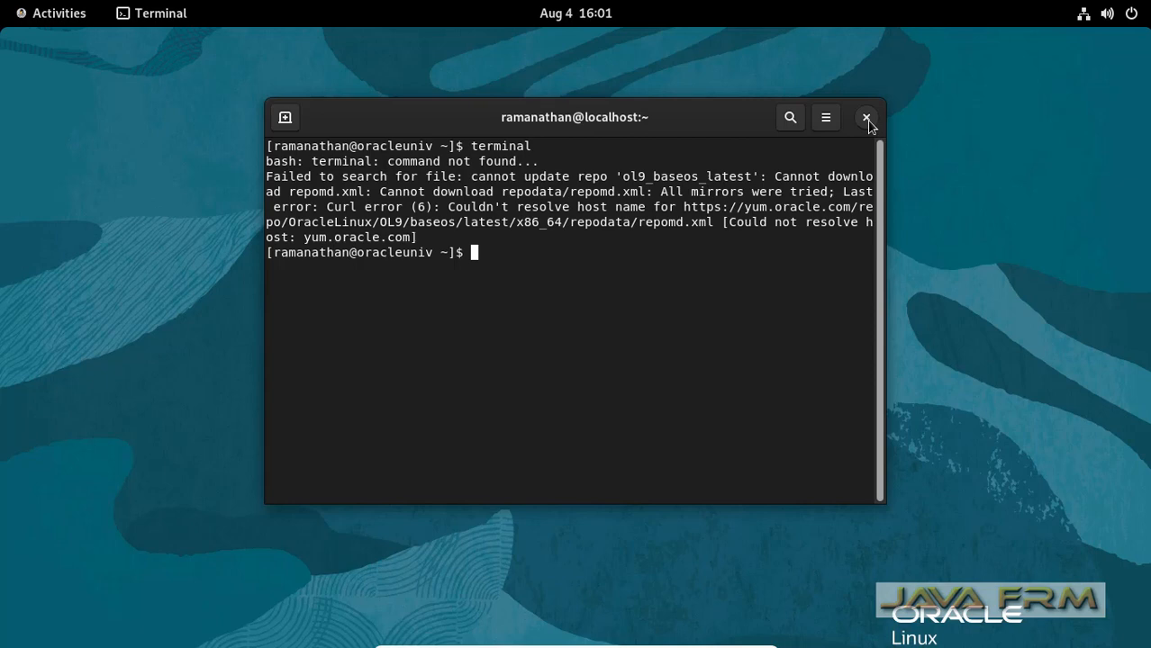
Close the terminal window and relaunch Terminal from the Activities dash
left_click(866, 117)
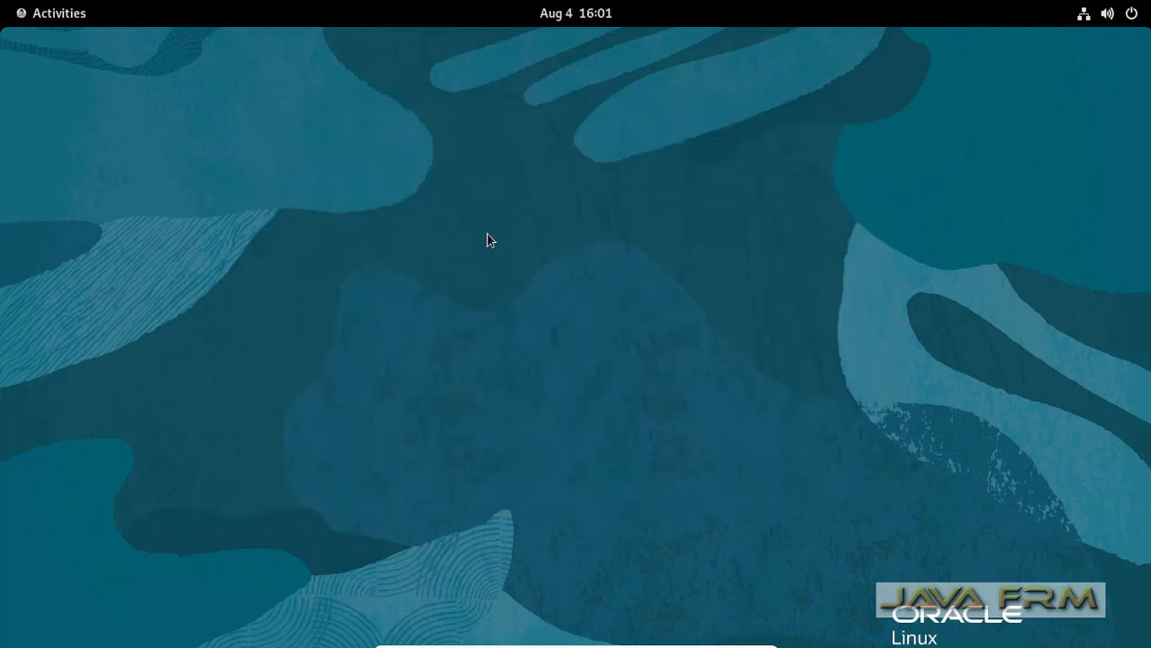
mouse_move(504, 250)
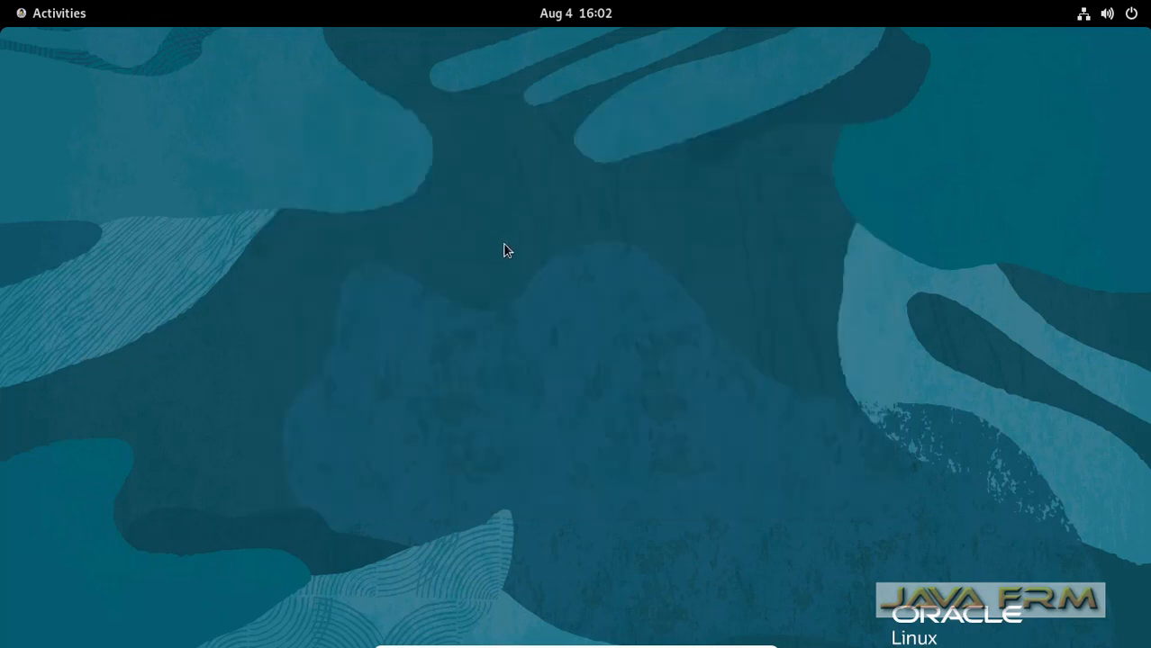
mouse_move(44, 36)
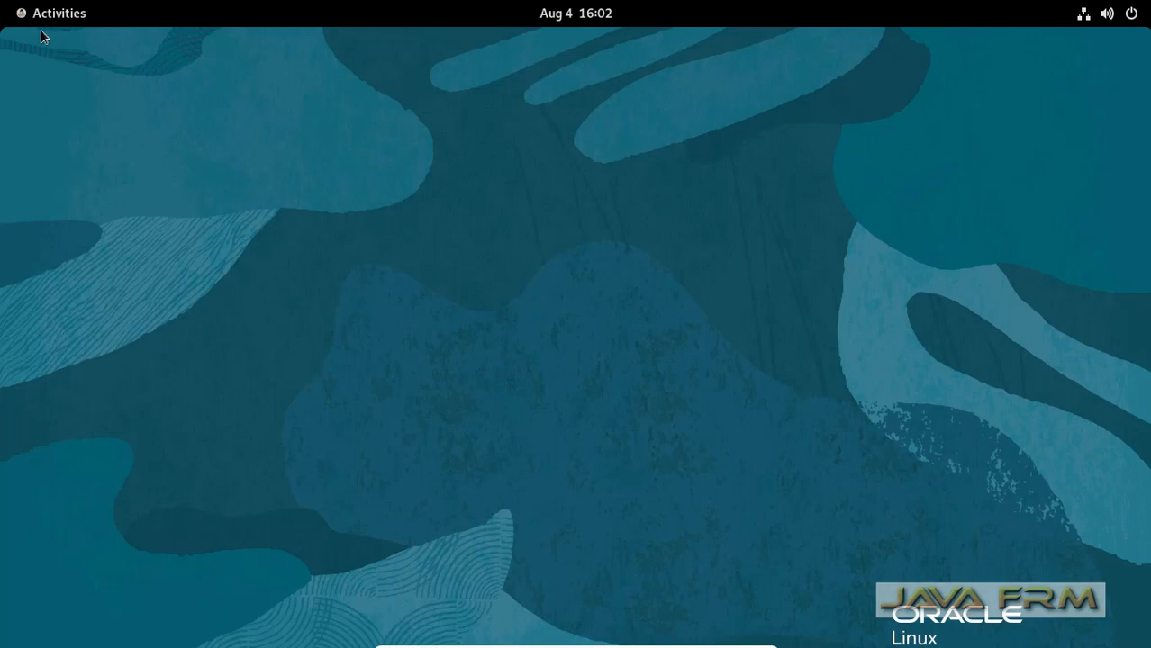
left_click(50, 13)
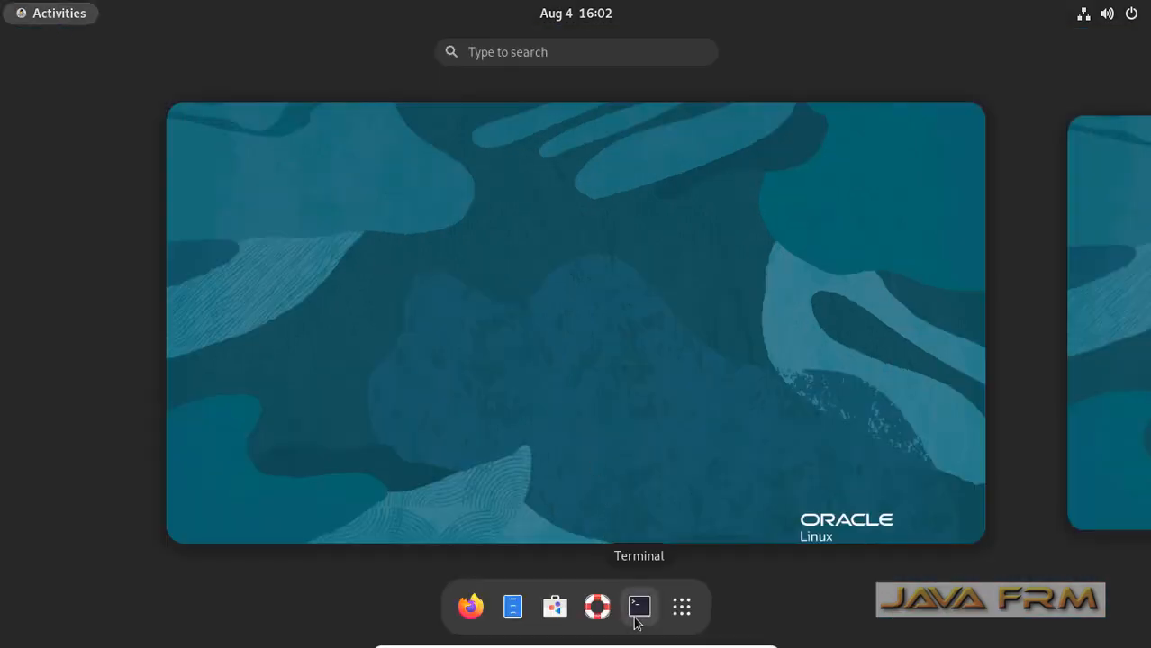
left_click(639, 606)
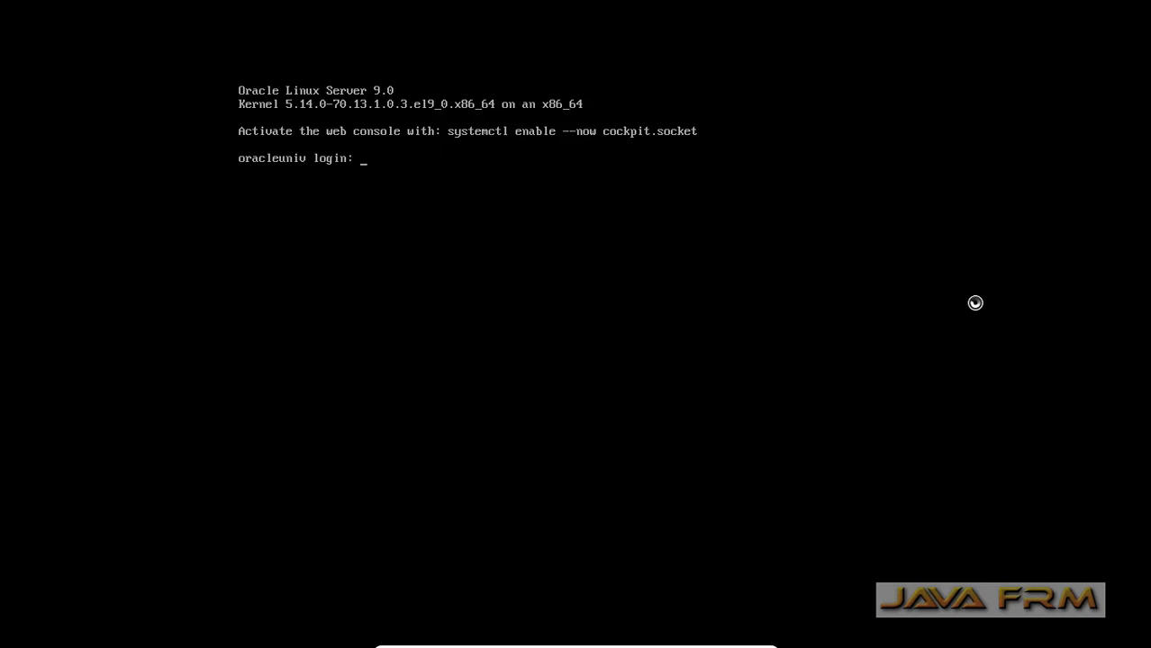
Log in on the tty6 text console as user 'ramanathan' with the account password
type("ramanathan")
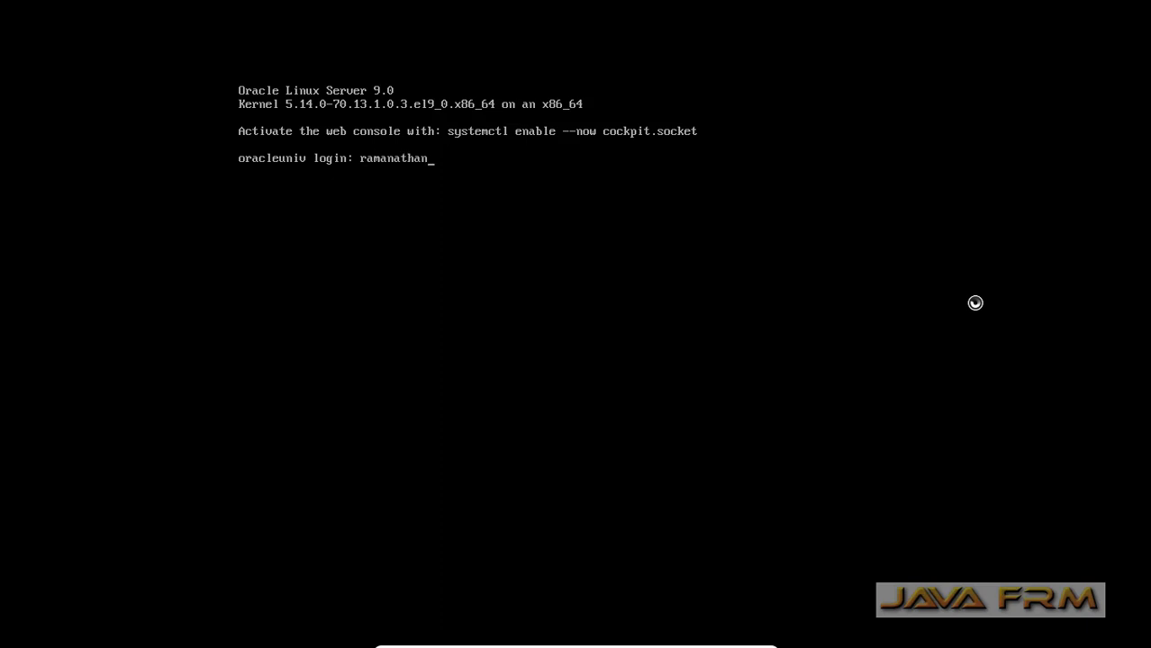
key("Return")
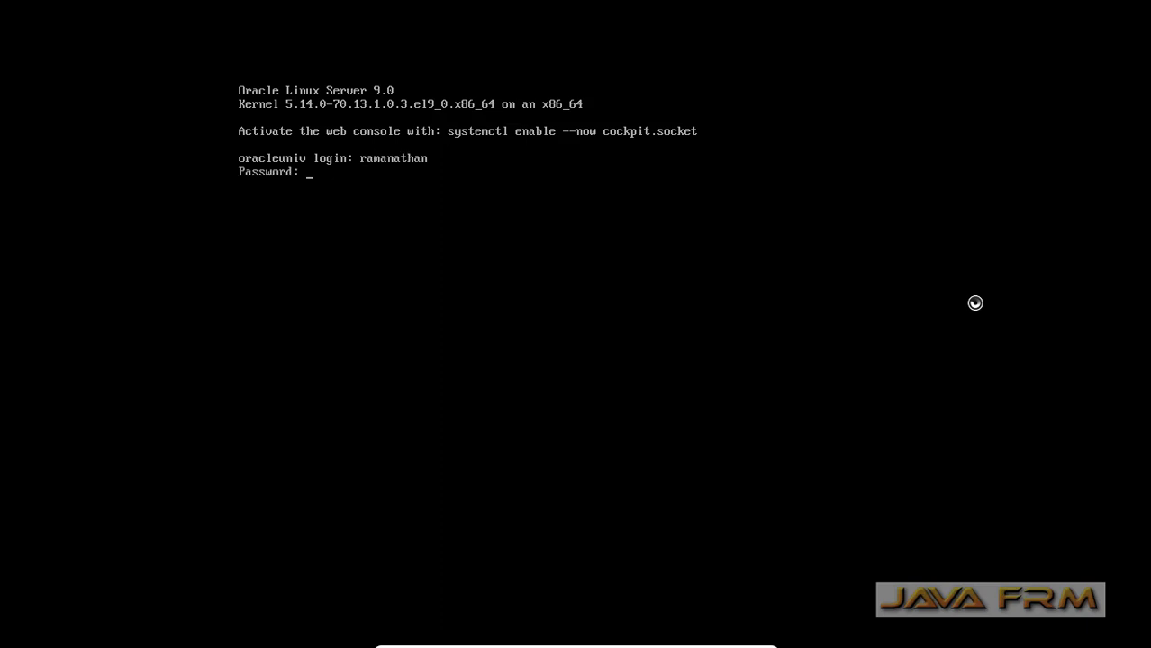
key("Return")
type("tty")
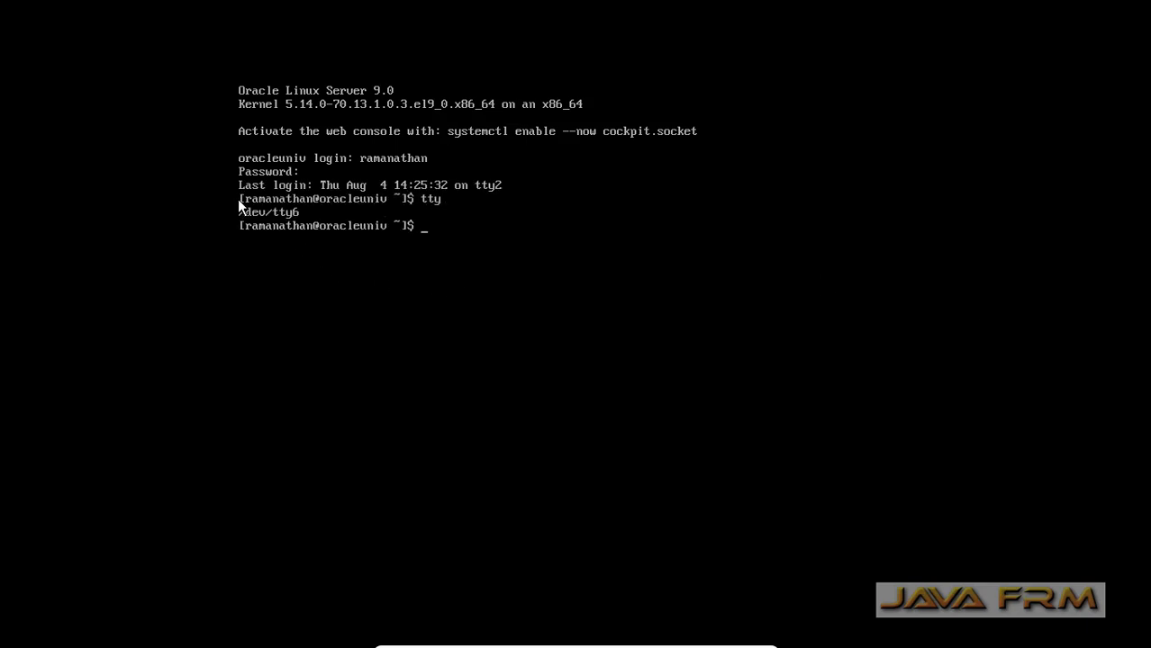
mouse_move(560, 260)
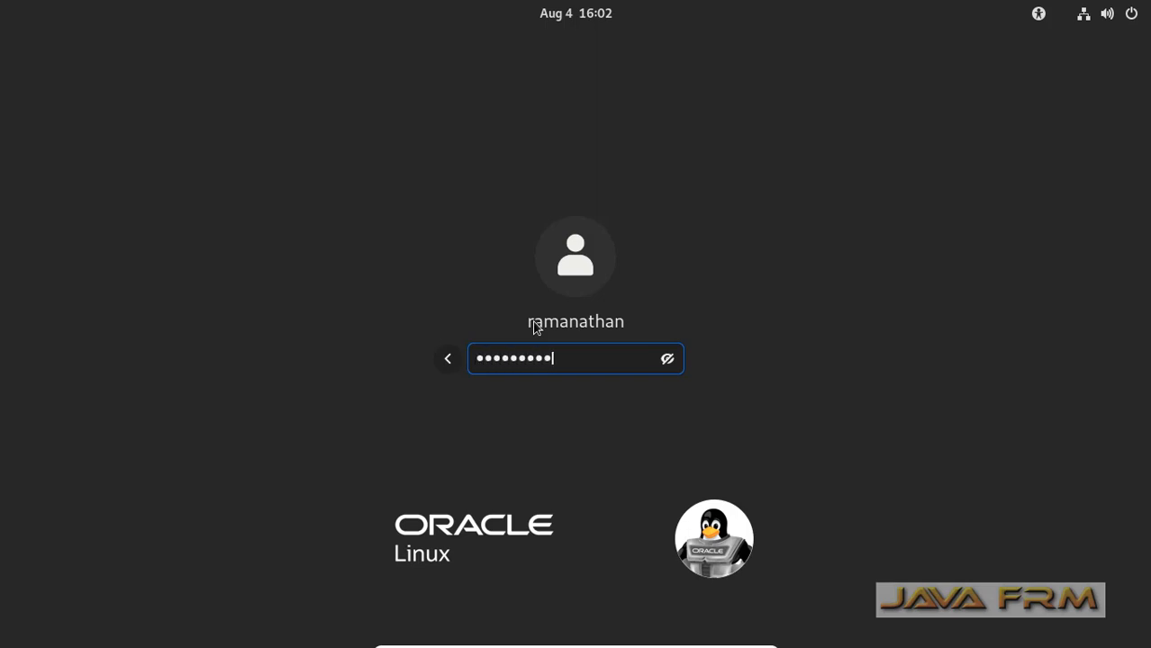
Submit the account password at the GDM screen to return to the GNOME desktop
key("Return")
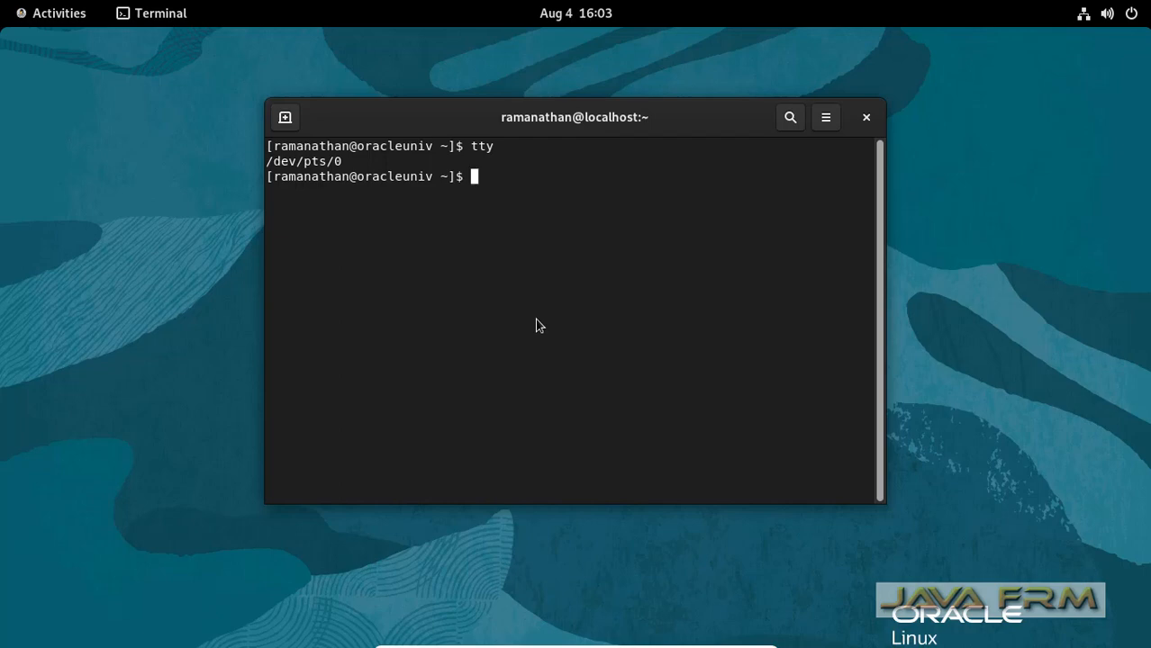
mouse_move(660, 644)
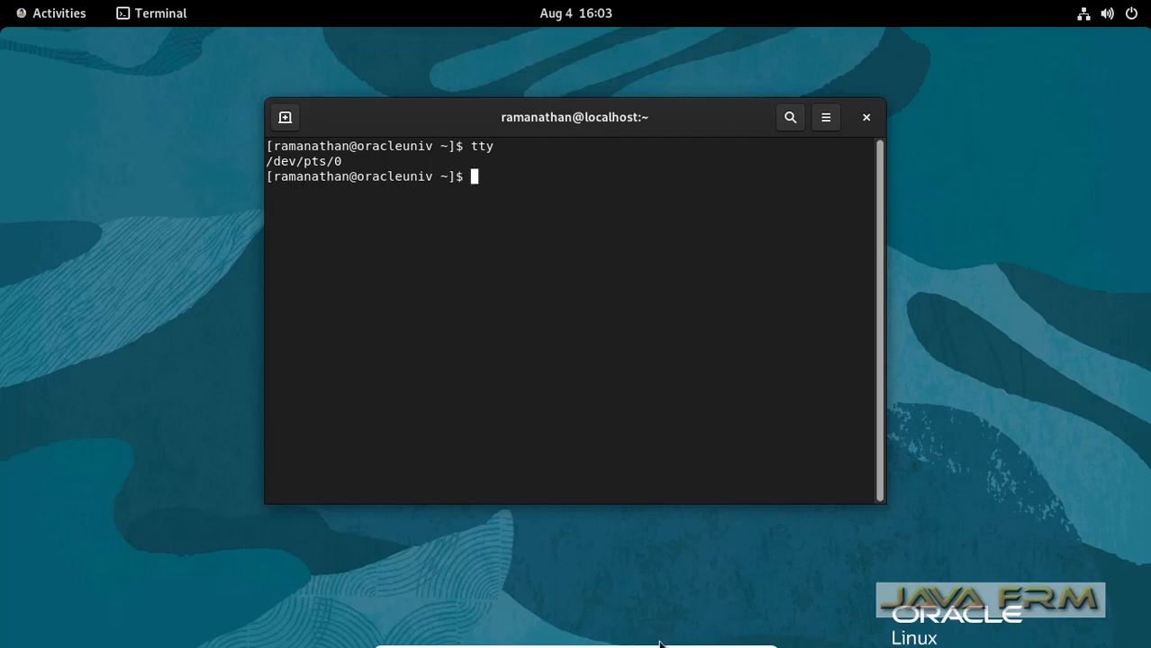